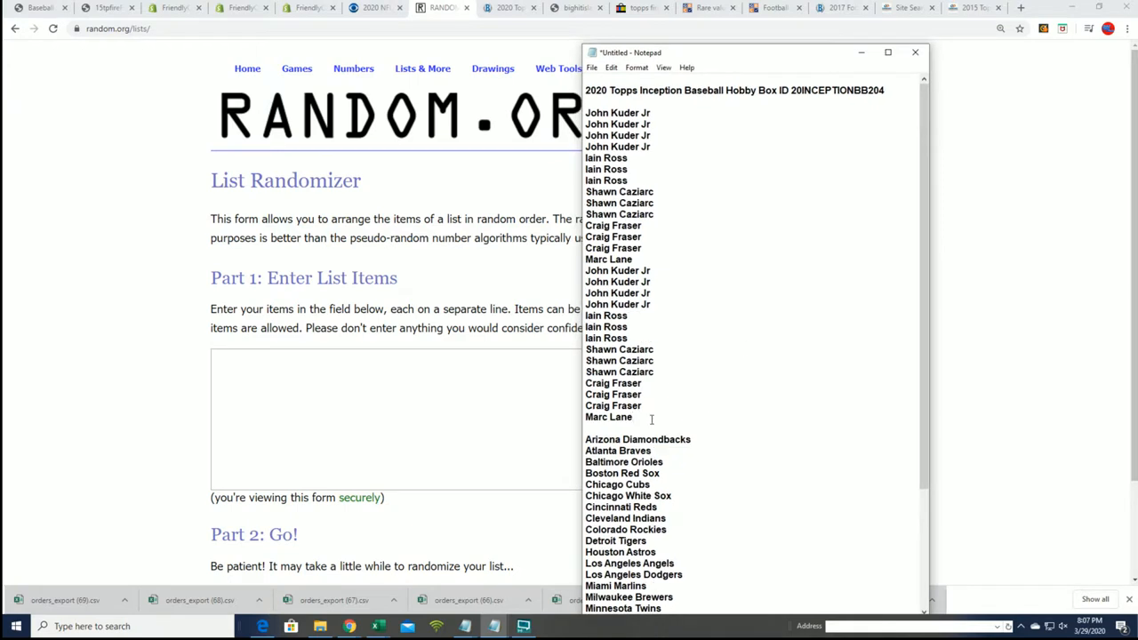
- Select the 28 owner names in Notepad to copy into the List Randomizer
{"action": "left_click_drag", "start_coordinate": [617, 112], "coordinate": [608, 417]}
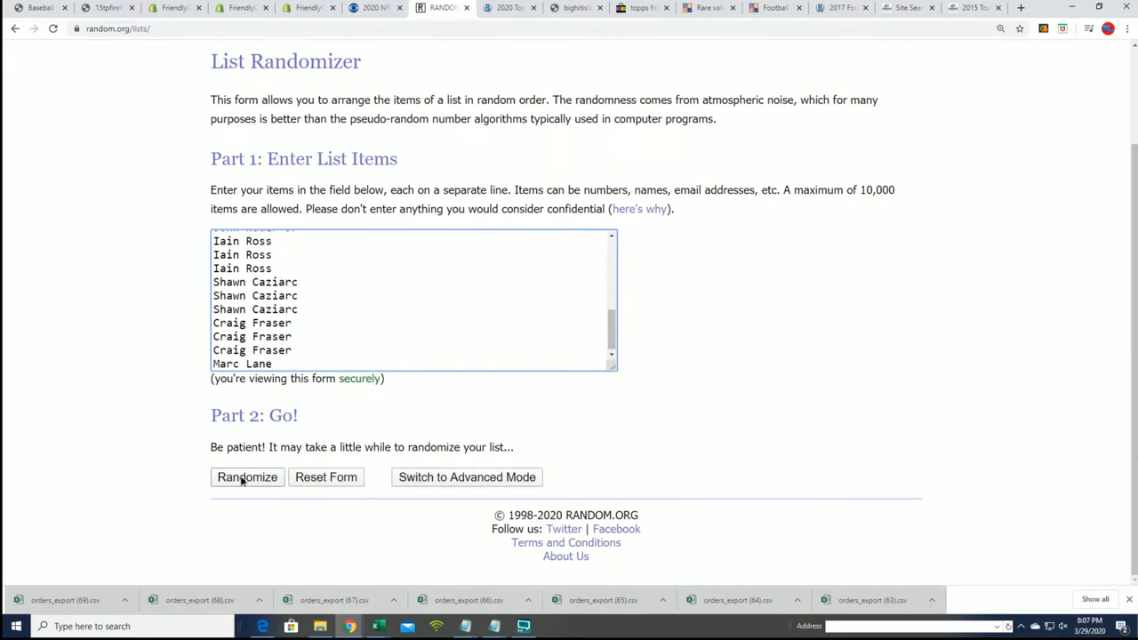
- Shuffle the 28 owner names with Randomize, then reshuffle repeatedly with Again!
{"action": "left_click", "coordinate": [247, 477]}
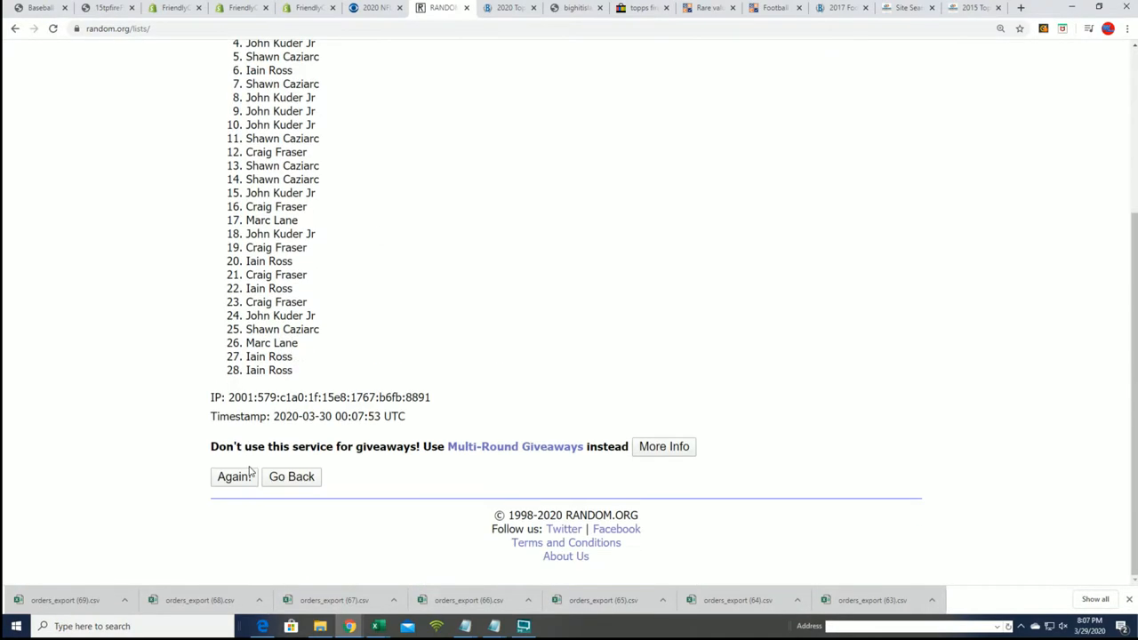
{"action": "left_click", "coordinate": [234, 477]}
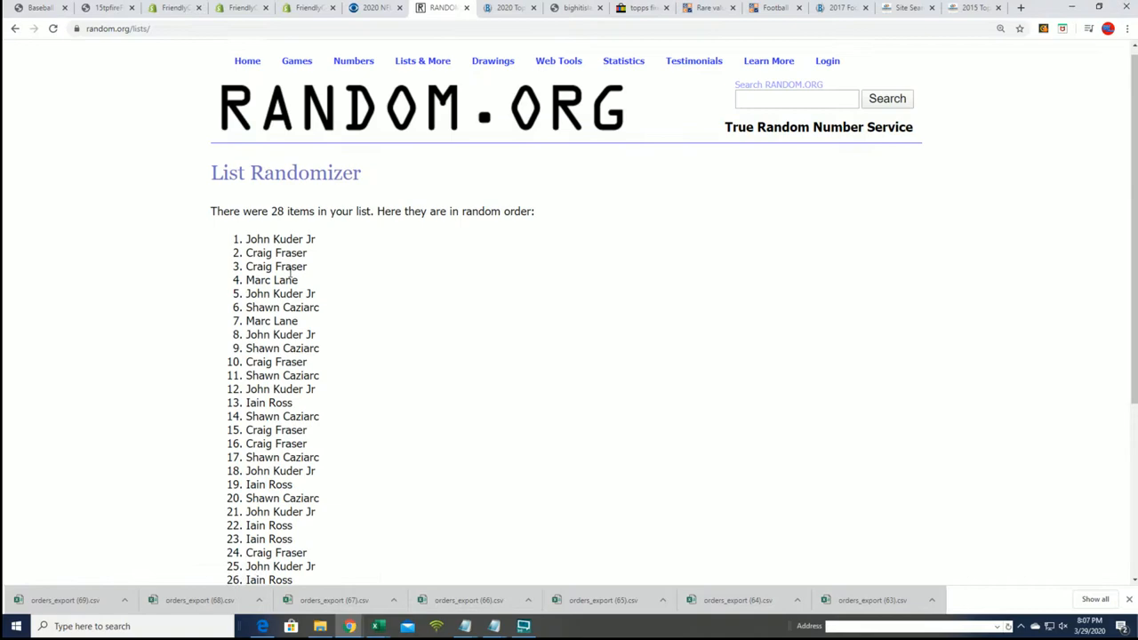
{"action": "scroll", "scroll_direction": "down", "scroll_amount": 3}
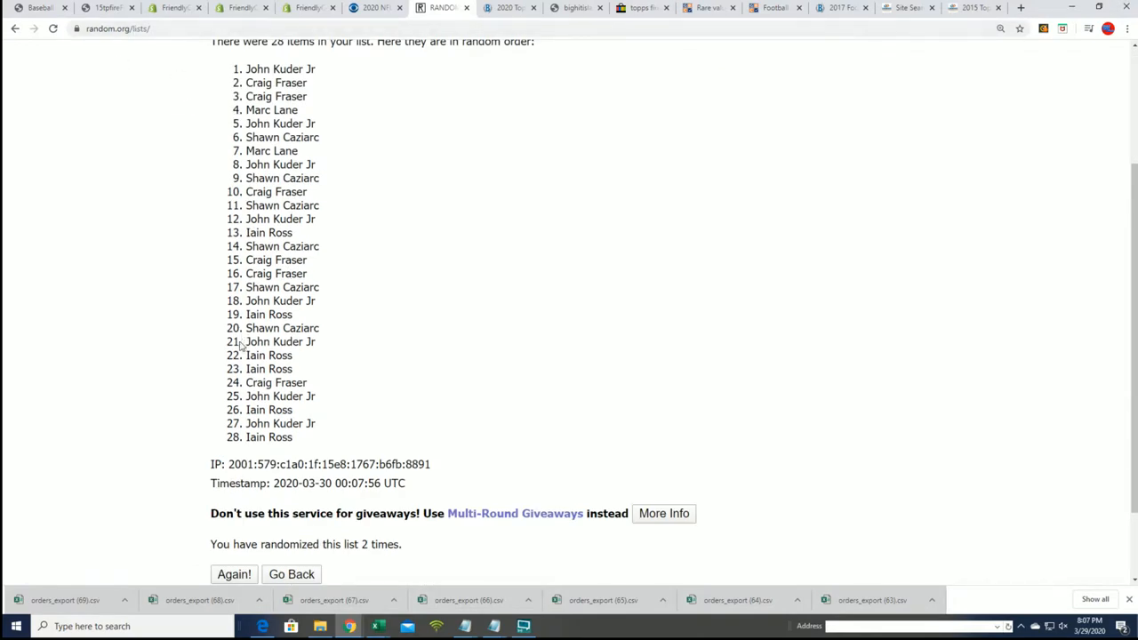
{"action": "scroll", "scroll_direction": "down", "scroll_amount": 3}
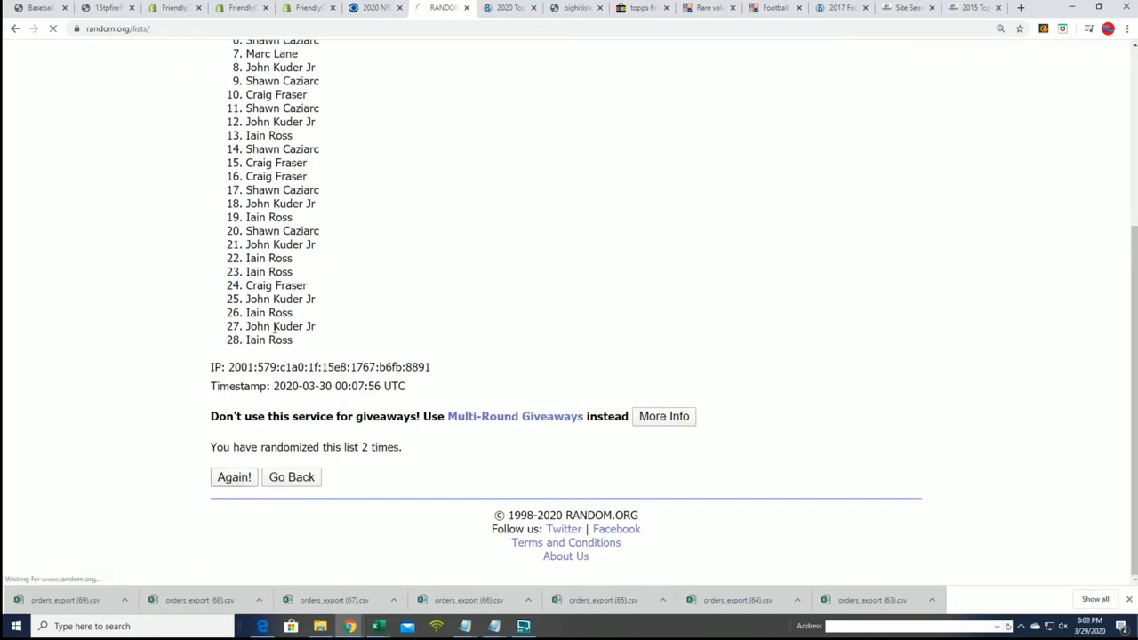
{"action": "left_click", "coordinate": [234, 477]}
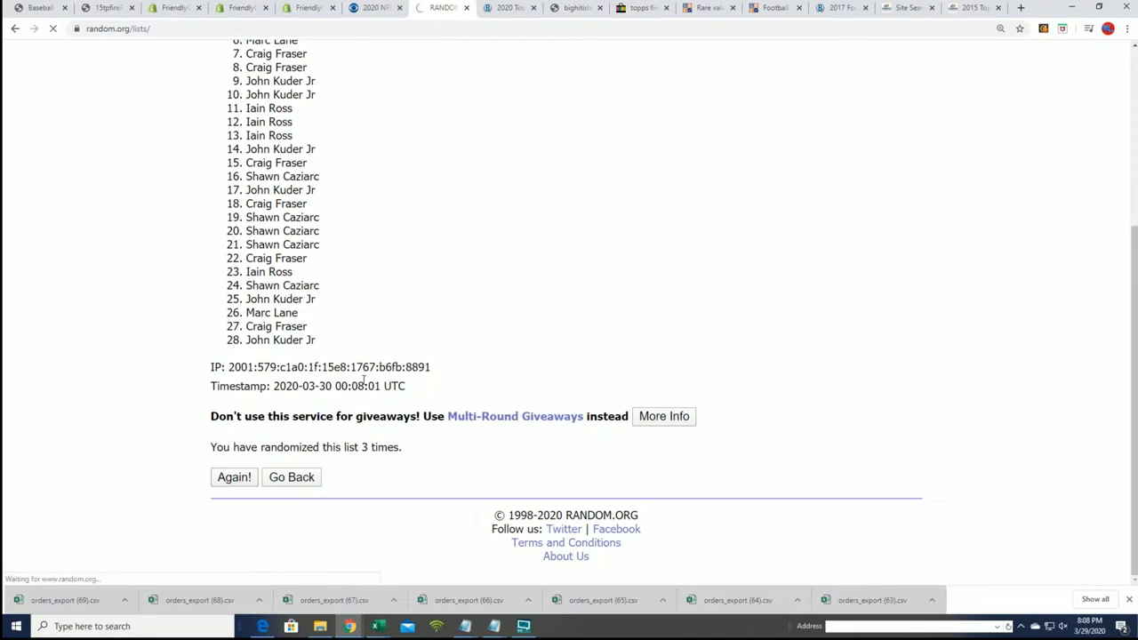
{"action": "left_click", "coordinate": [234, 477]}
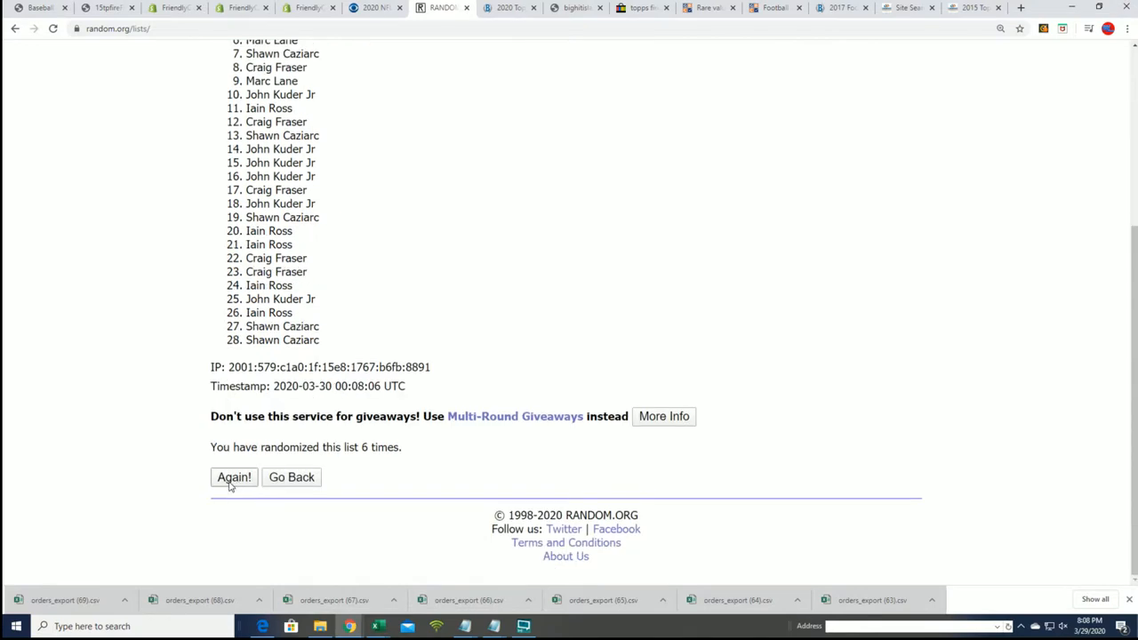
{"action": "left_click", "coordinate": [234, 477]}
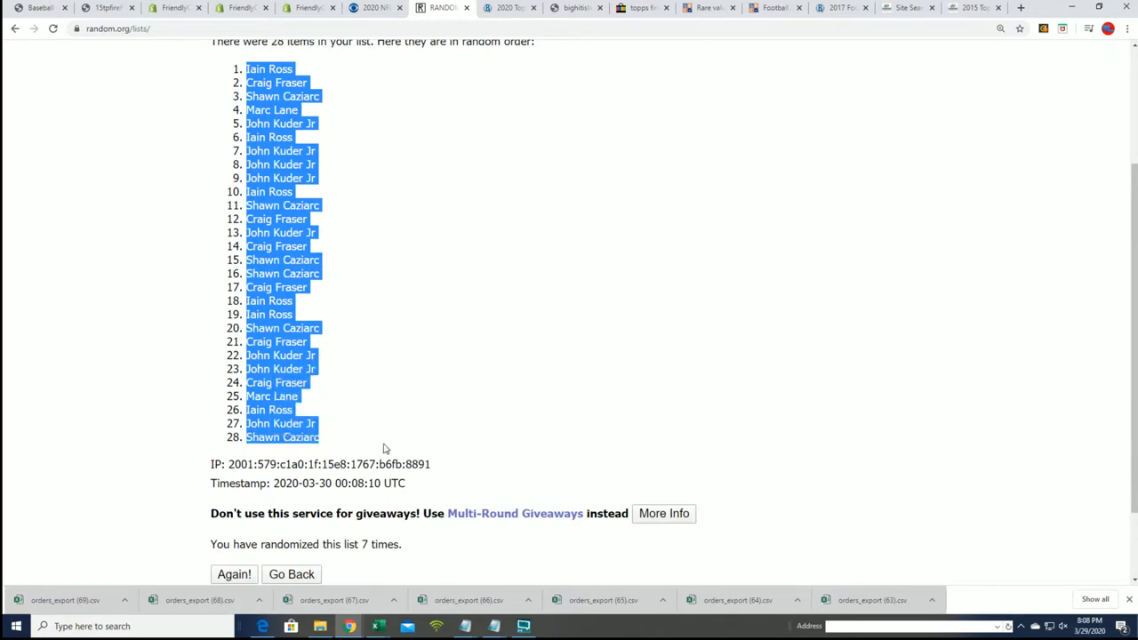
- In Excel, Paste Special into cell A2 under OWNER NAMES, choosing Text format
{"action": "left_click", "coordinate": [385, 448]}
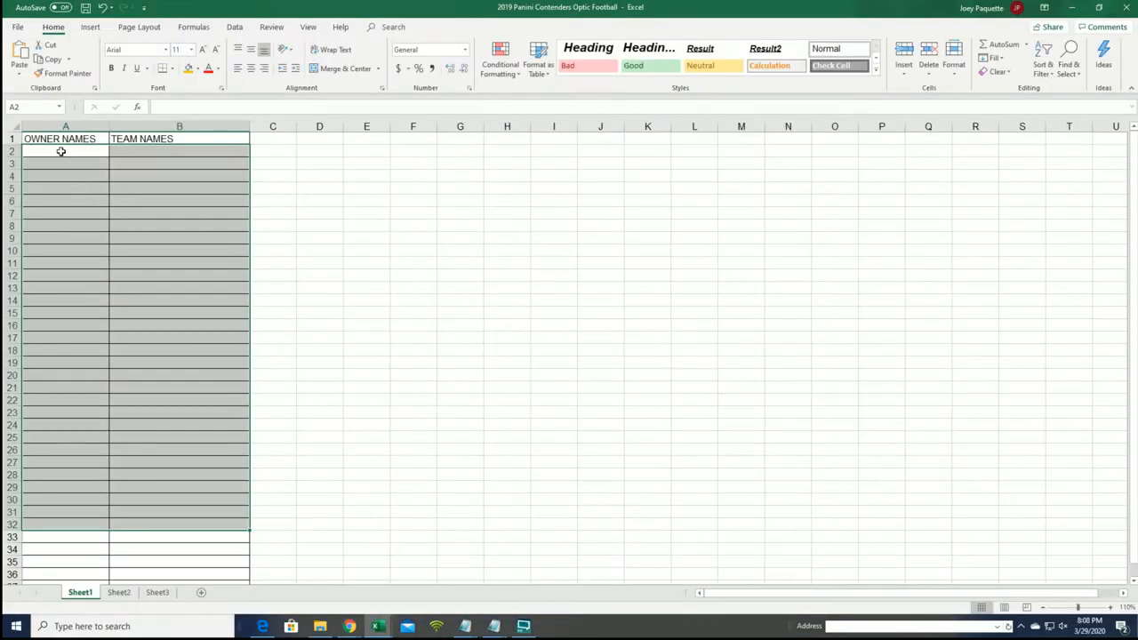
{"action": "right_click", "coordinate": [65, 152]}
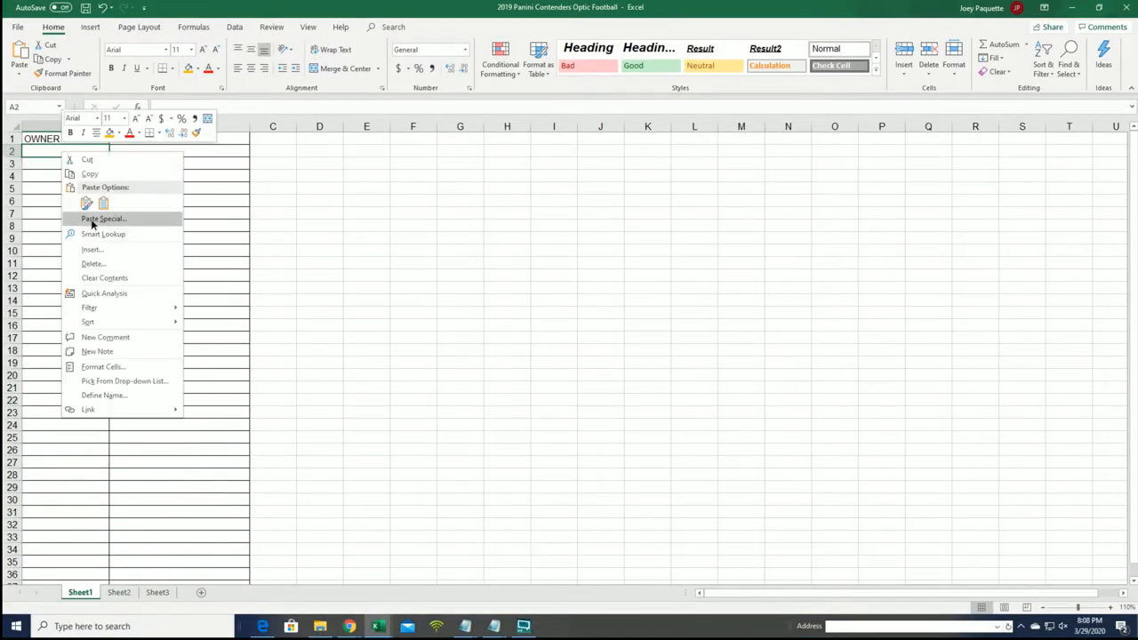
{"action": "left_click", "coordinate": [103, 218]}
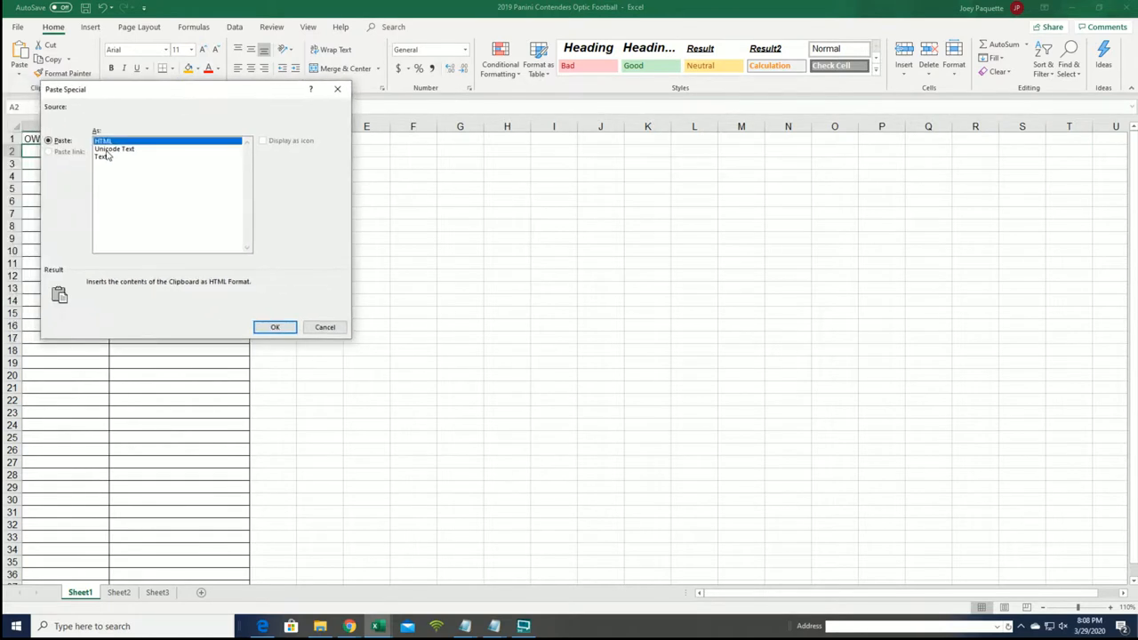
{"action": "left_click", "coordinate": [275, 327]}
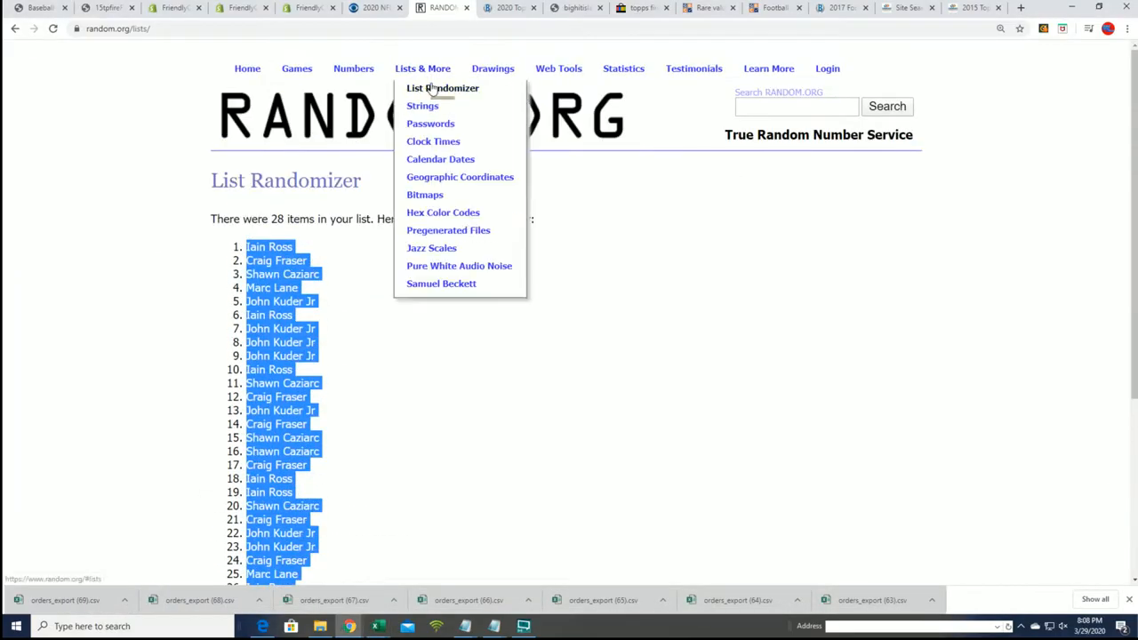
- Load a fresh List Randomizer, copy the MLB team names from Notepad, and close Notepad unsaved
{"action": "left_click", "coordinate": [443, 88]}
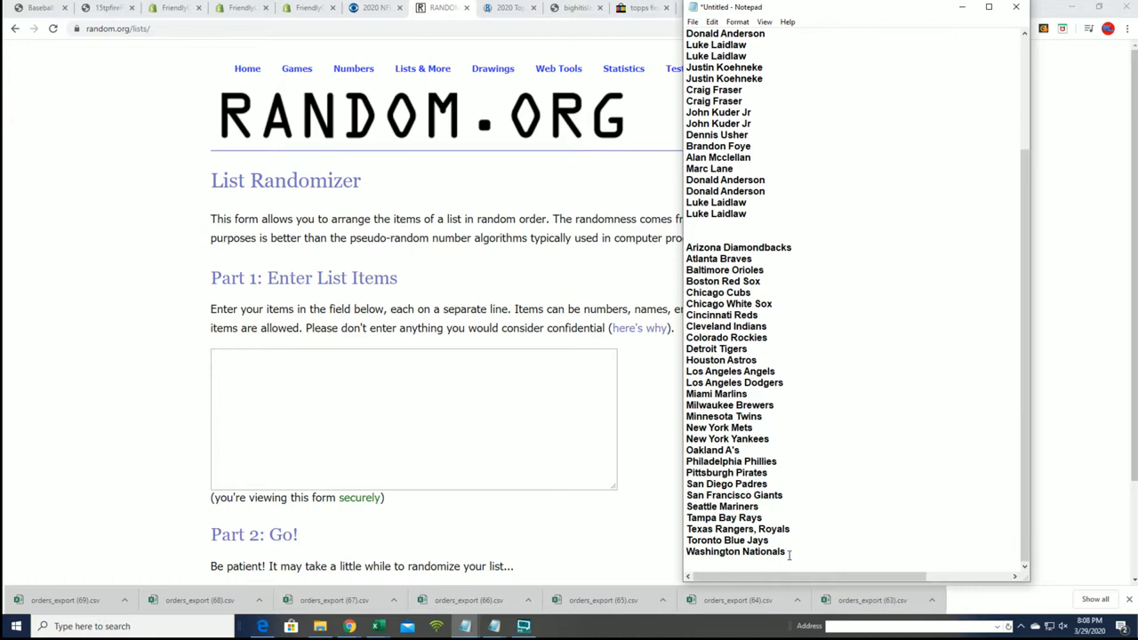
{"action": "left_click_drag", "start_coordinate": [720, 259], "coordinate": [789, 551]}
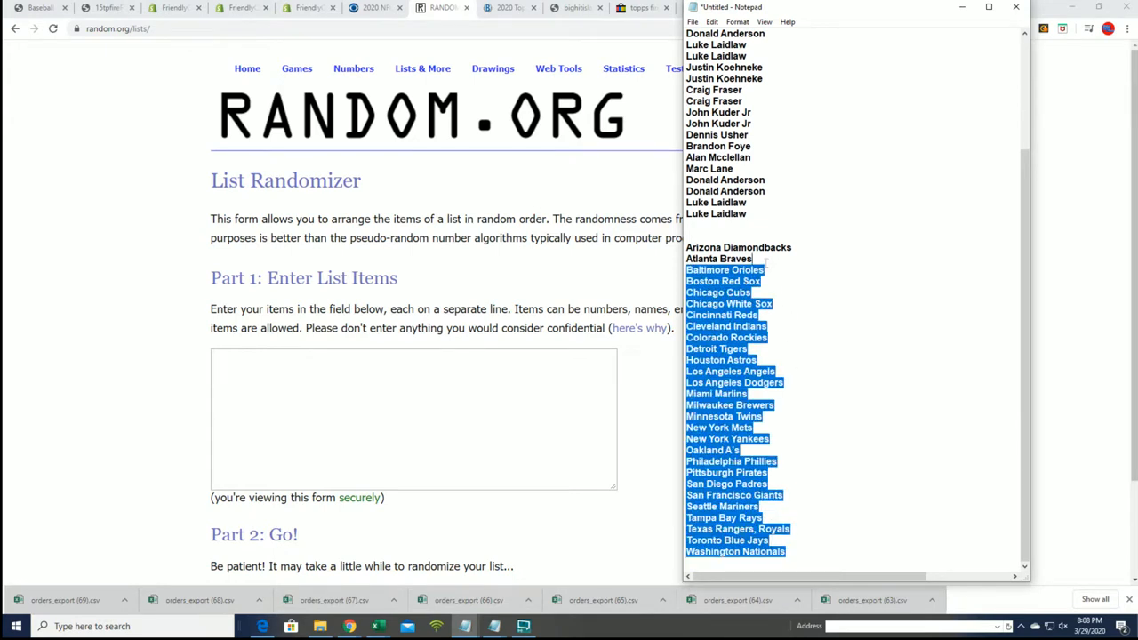
{"action": "right_click", "coordinate": [738, 302]}
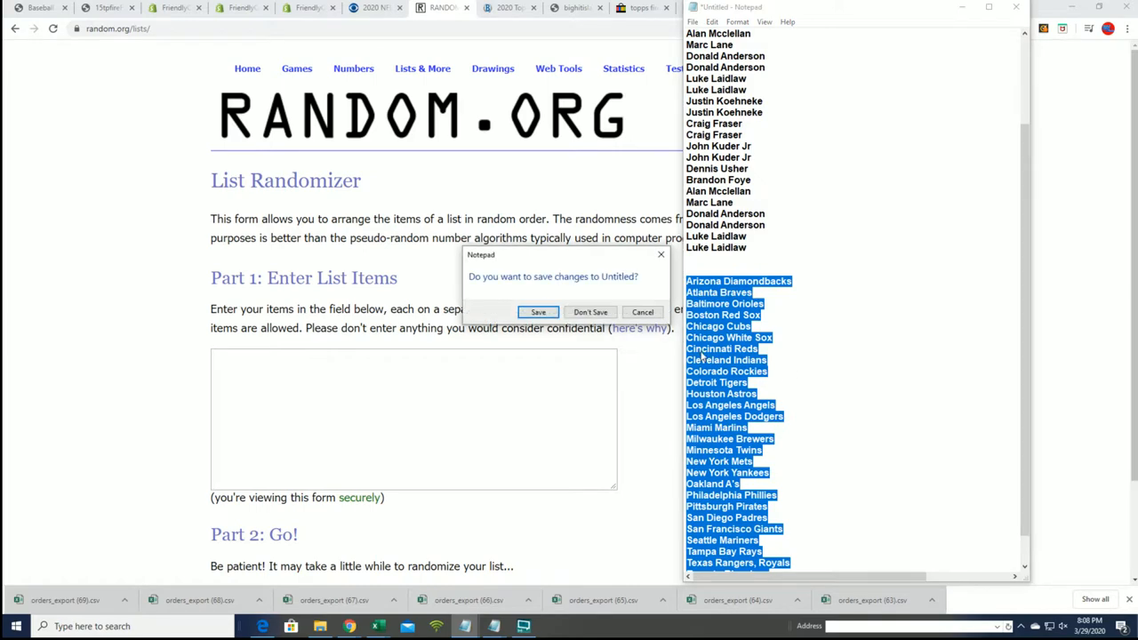
{"action": "left_click", "coordinate": [590, 311]}
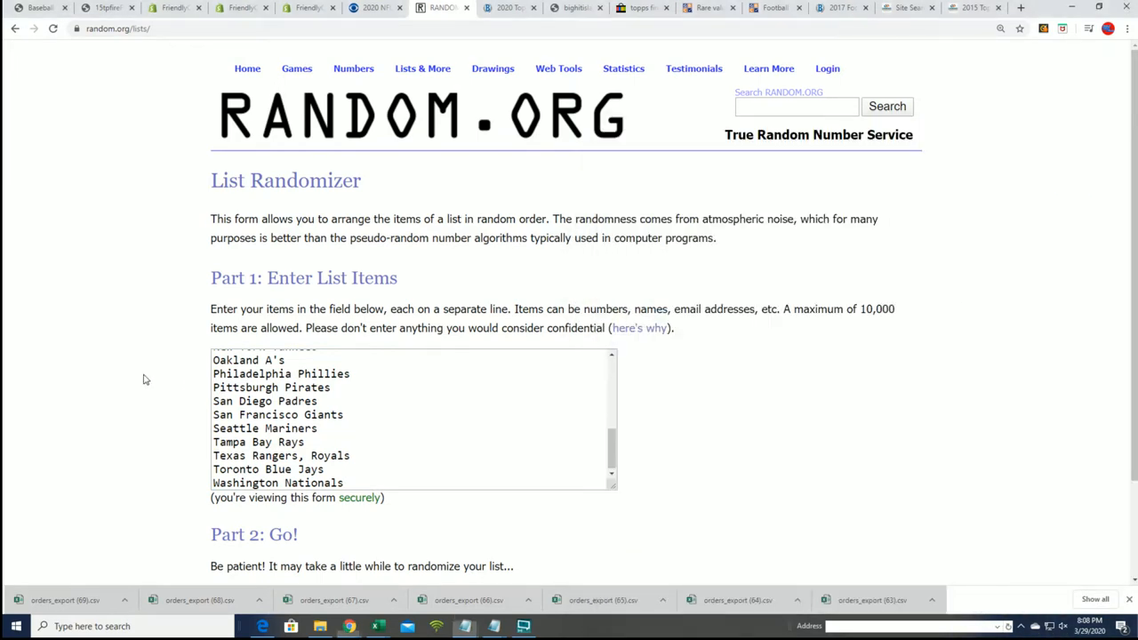
- Shuffle the 28 team names with Randomize, then reshuffle six more times with Again!
{"action": "scroll", "scroll_direction": "down", "scroll_amount": 3}
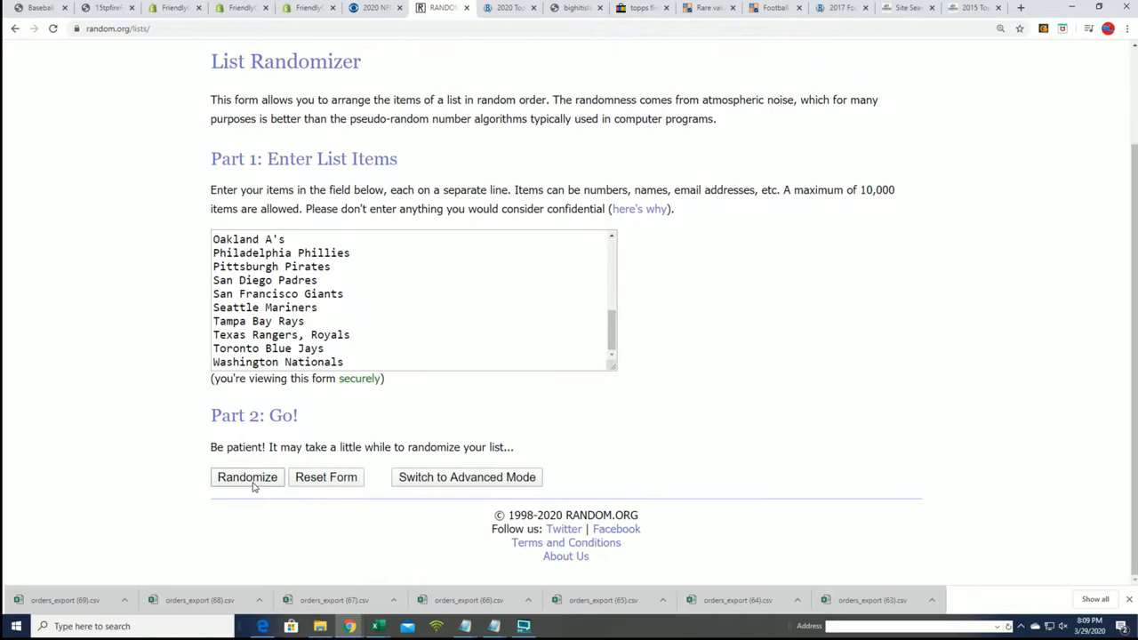
{"action": "left_click", "coordinate": [247, 476]}
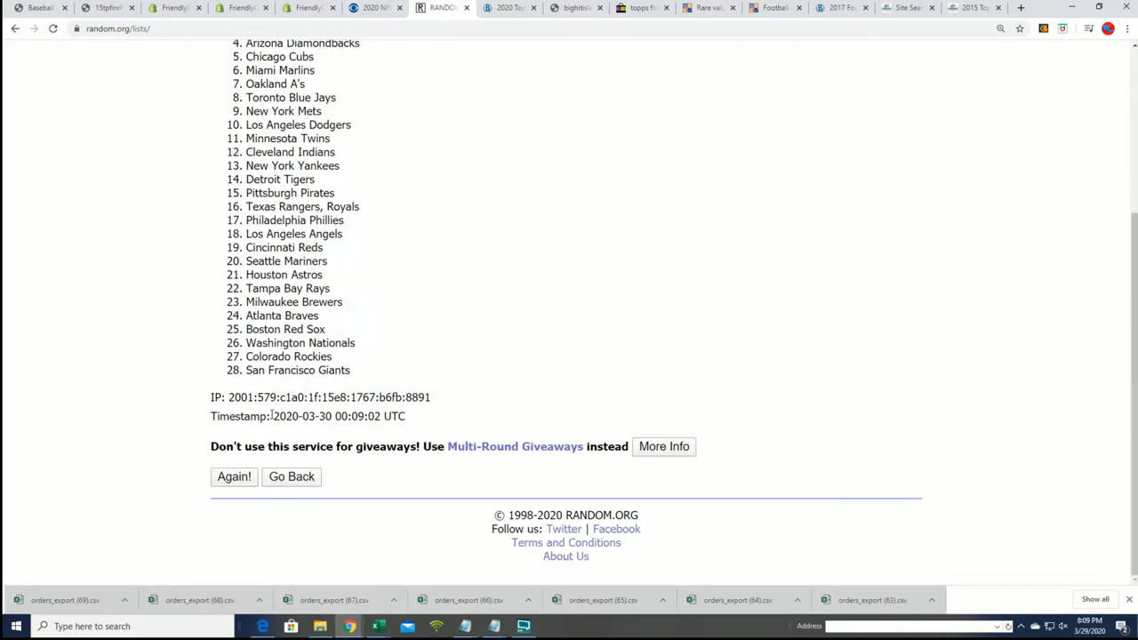
{"action": "left_click", "coordinate": [234, 476]}
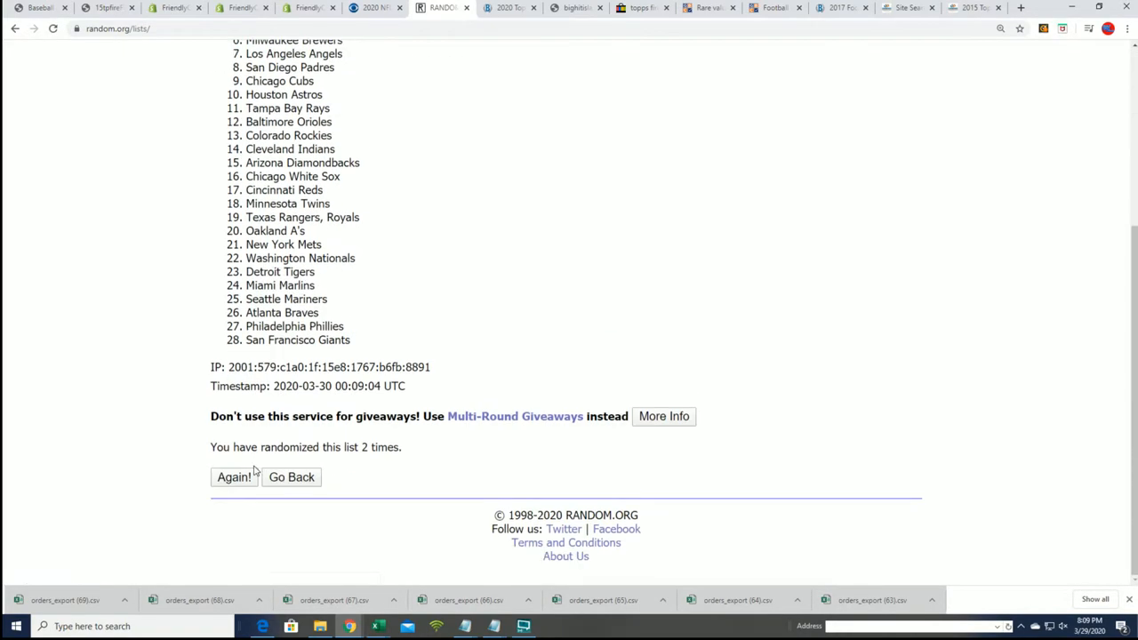
{"action": "left_click", "coordinate": [234, 477]}
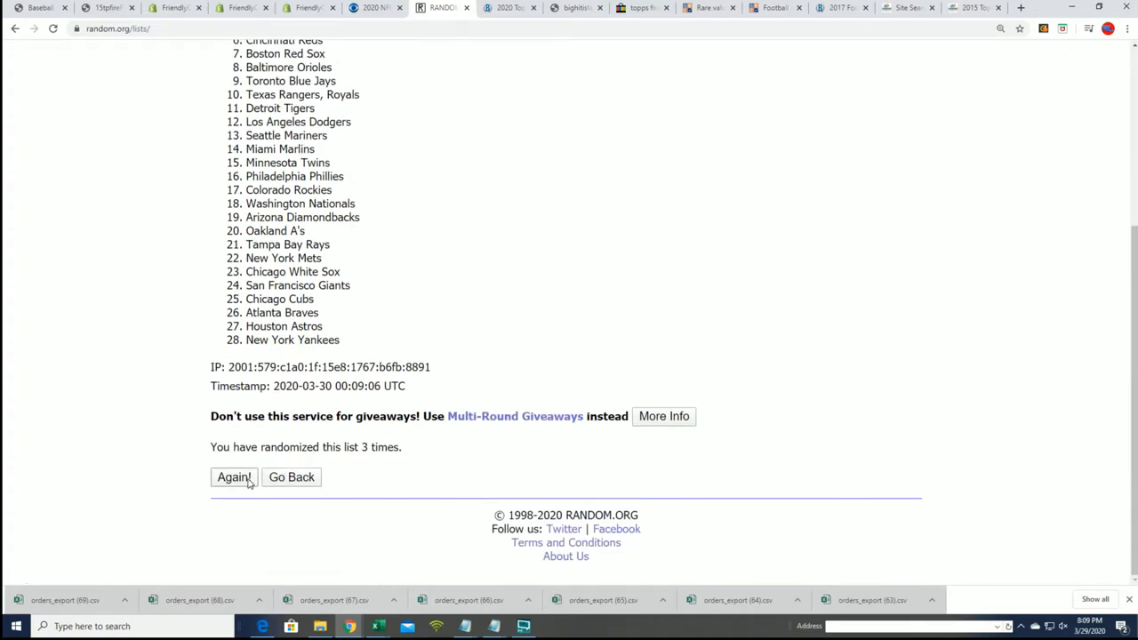
{"action": "left_click", "coordinate": [232, 477]}
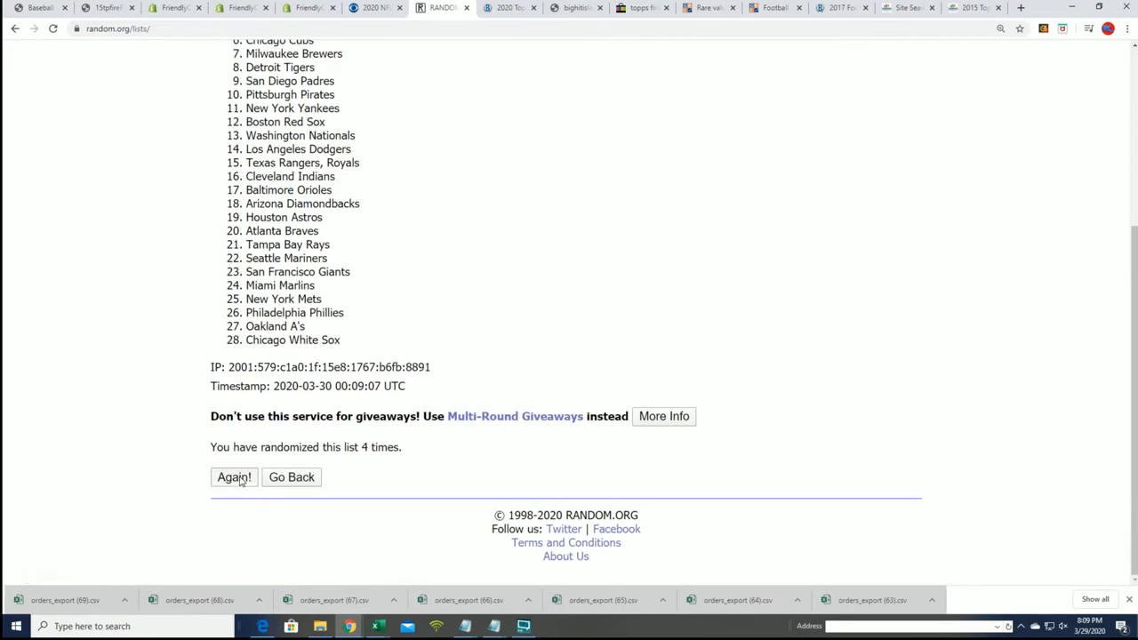
{"action": "left_click", "coordinate": [234, 477]}
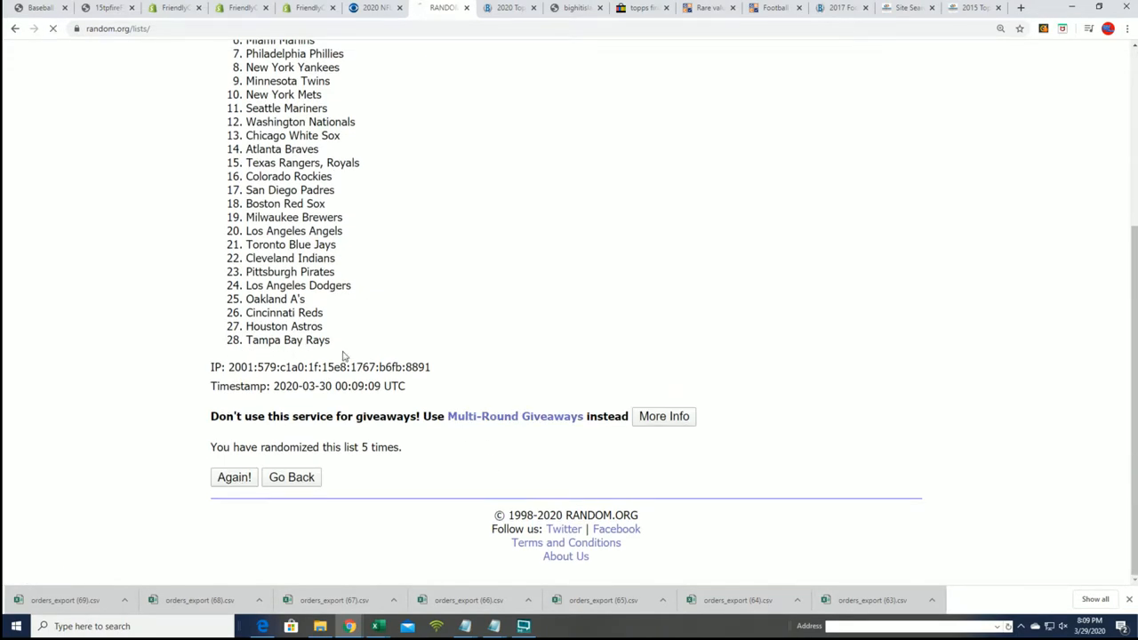
{"action": "left_click", "coordinate": [233, 478]}
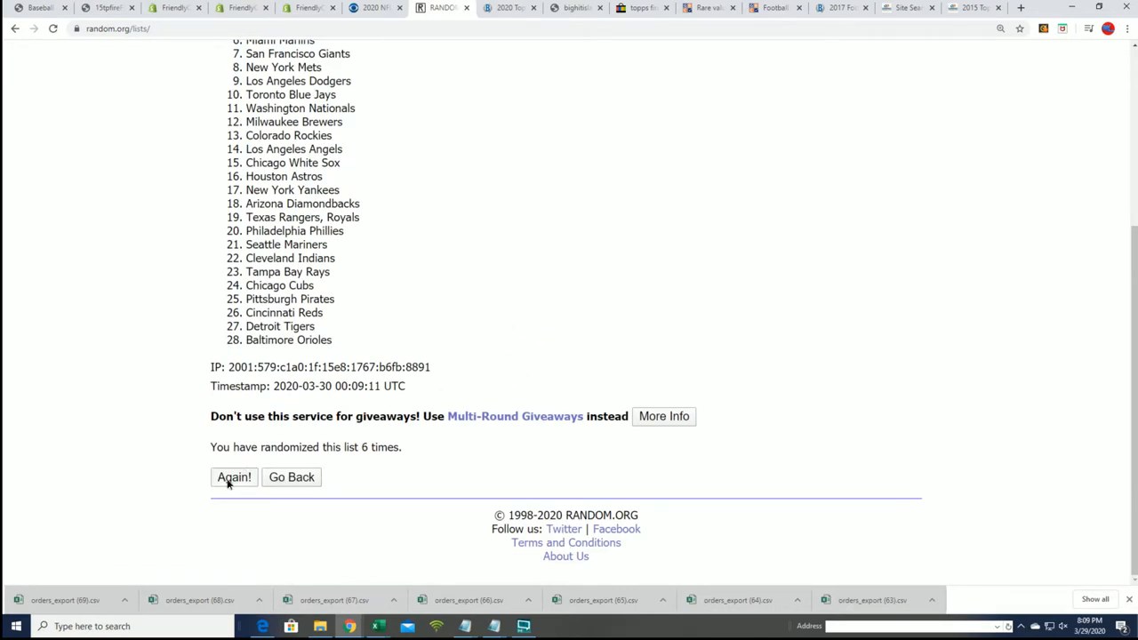
{"action": "left_click", "coordinate": [234, 477]}
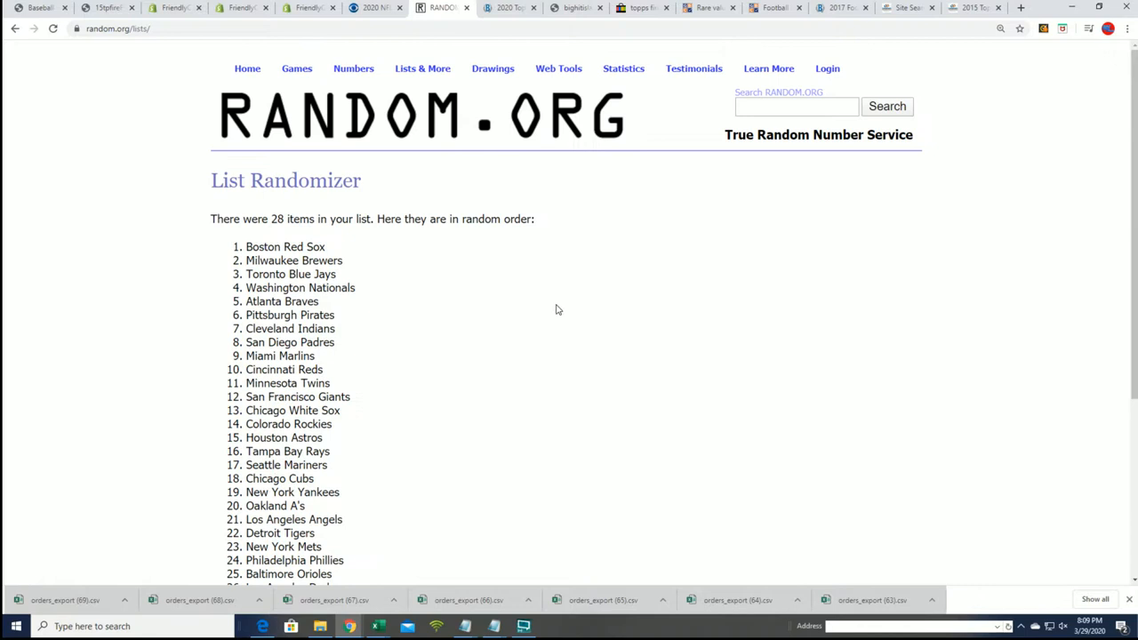
{"action": "scroll", "scroll_direction": "down", "scroll_amount": 3}
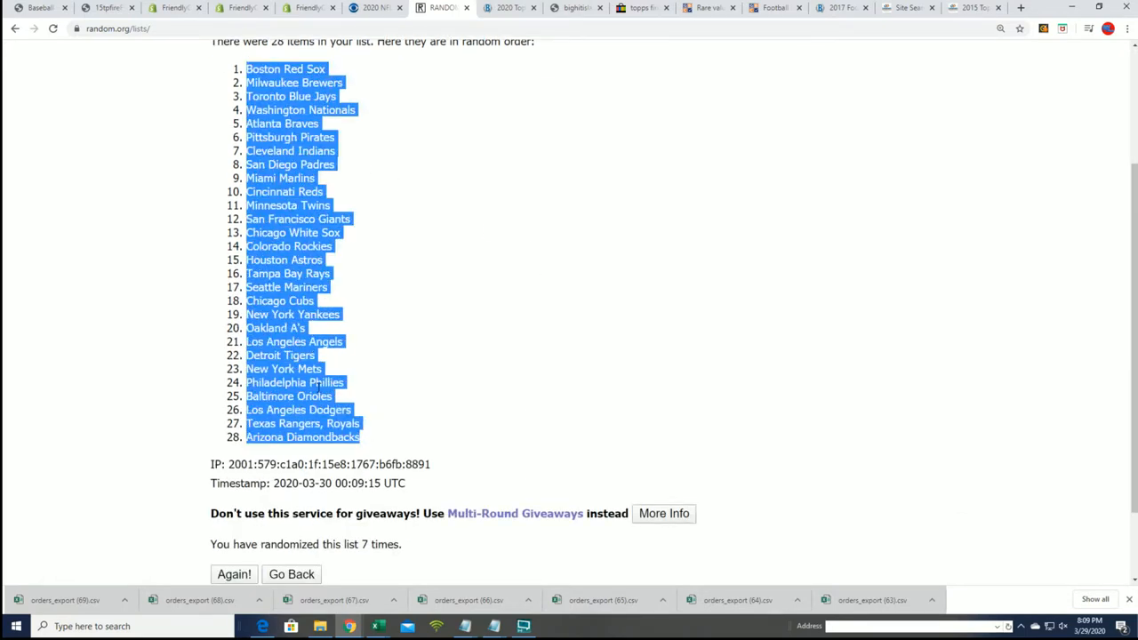
{"action": "mouse_move", "coordinate": [458, 489]}
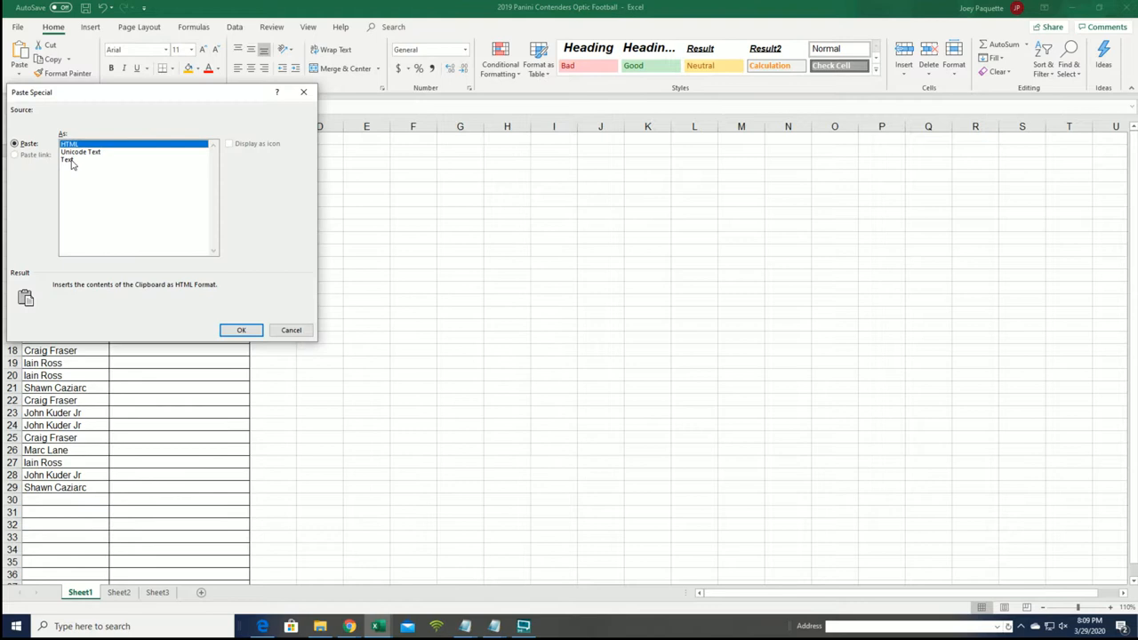
- Paste the shuffled teams as text into B2, then review the owner–team pairs in rows 2–29
{"action": "left_click", "coordinate": [241, 330]}
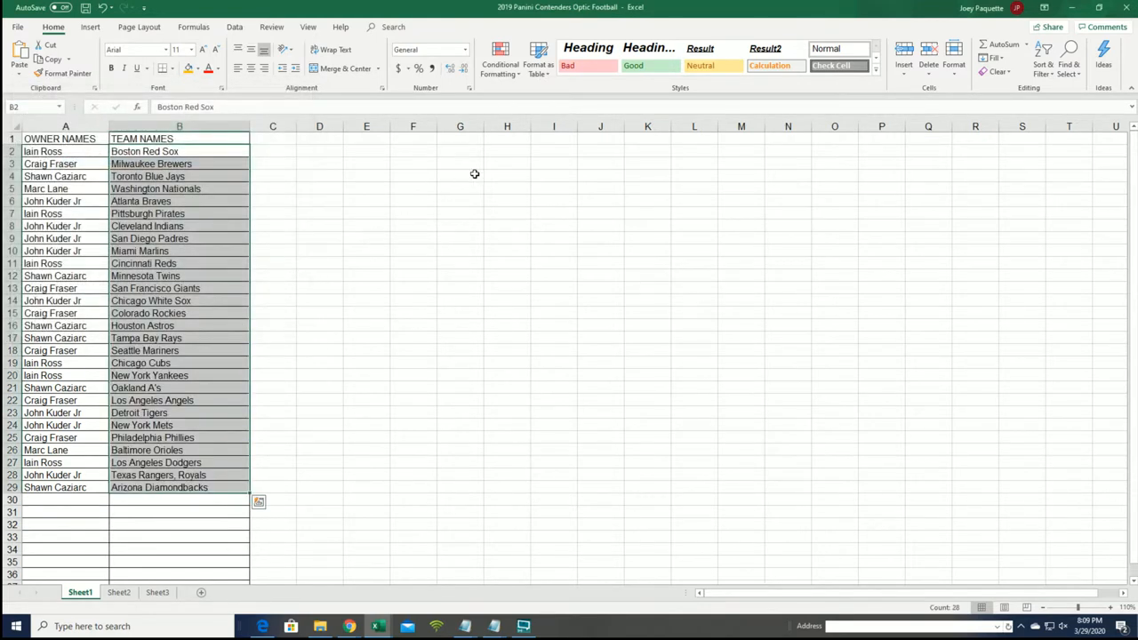
{"action": "mouse_move", "coordinate": [542, 264]}
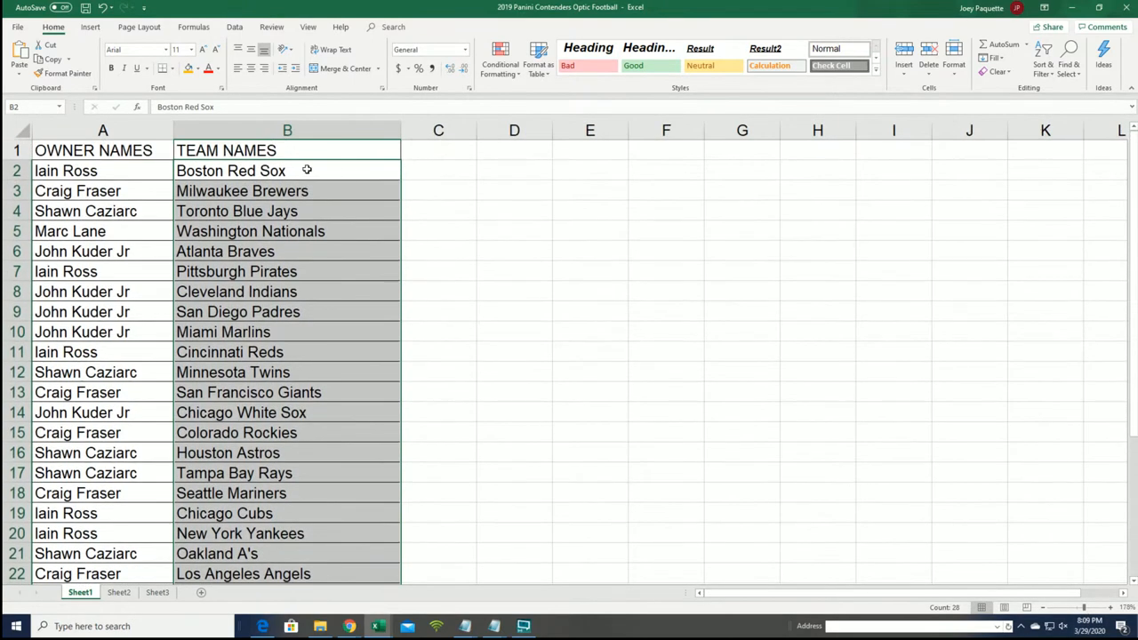
{"action": "left_click", "coordinate": [93, 150]}
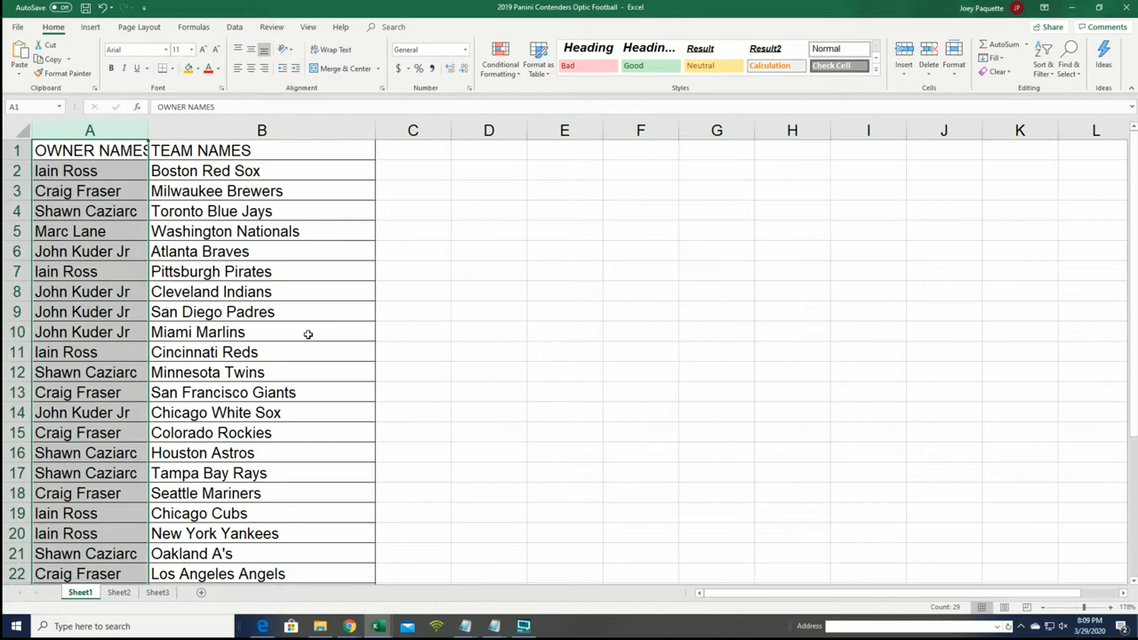
{"action": "scroll", "scroll_direction": "down", "scroll_amount": 3}
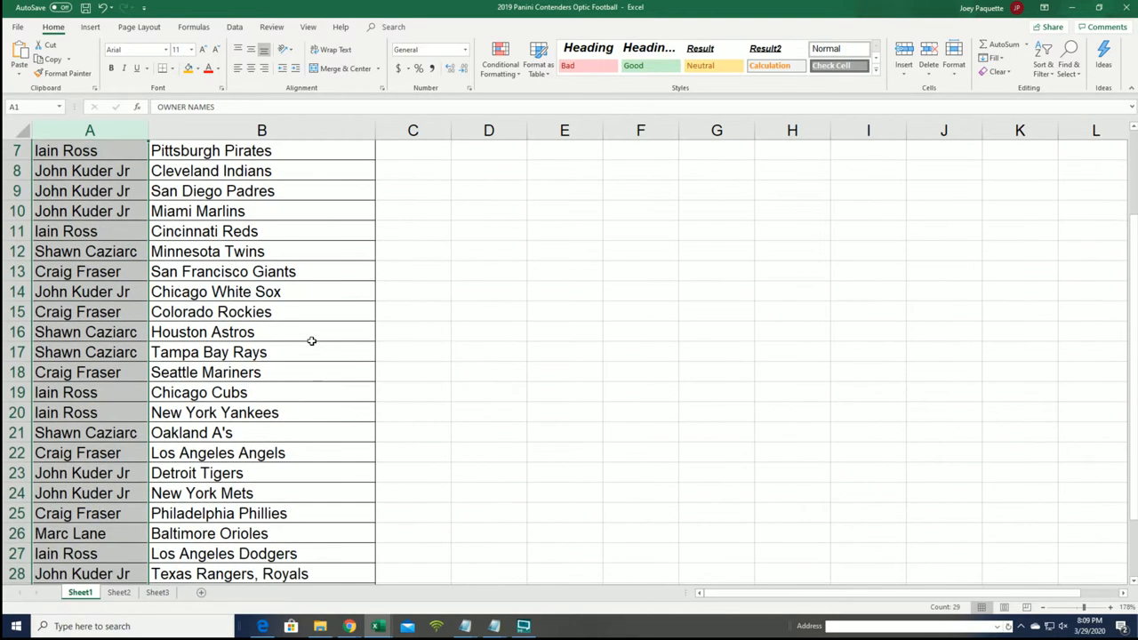
{"action": "scroll", "scroll_direction": "down", "scroll_amount": 3}
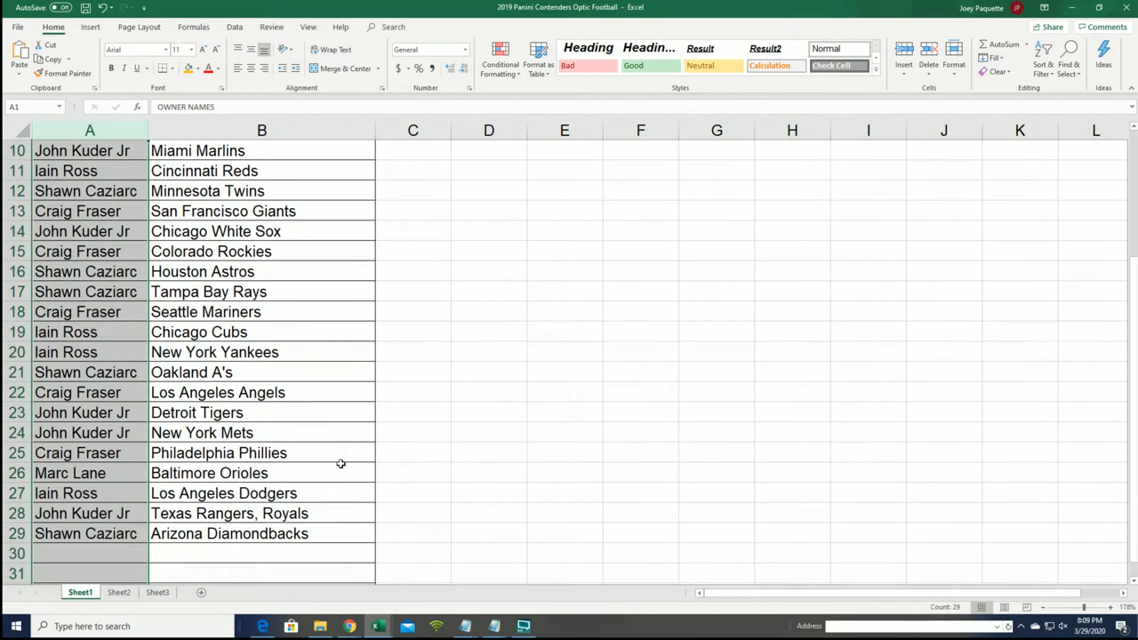
{"action": "mouse_move", "coordinate": [209, 500]}
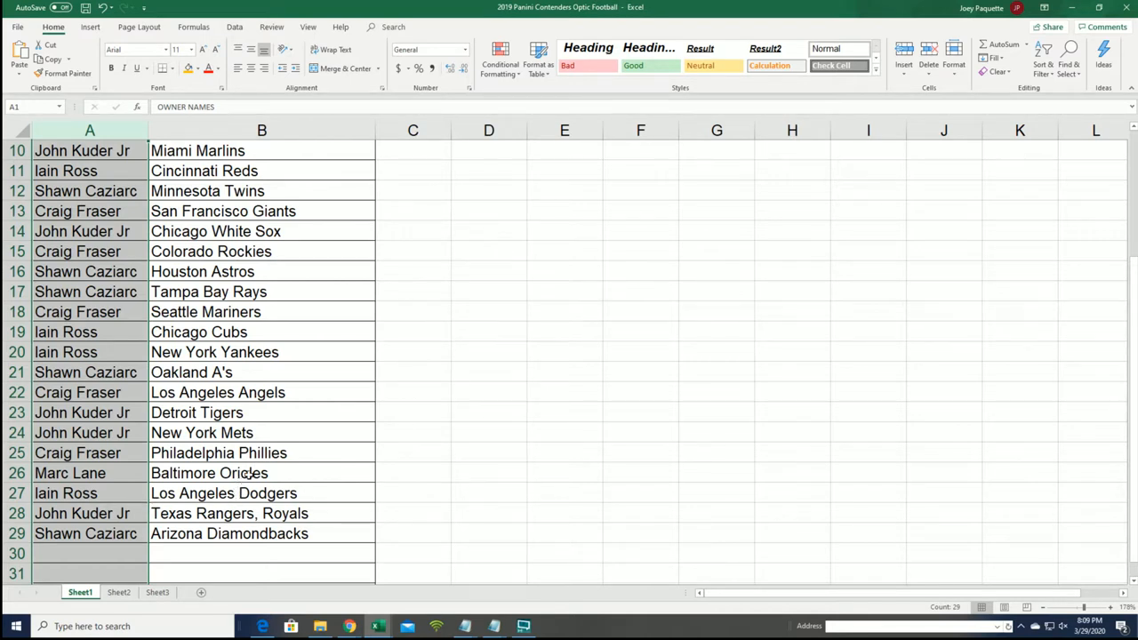
{"action": "mouse_move", "coordinate": [280, 362]}
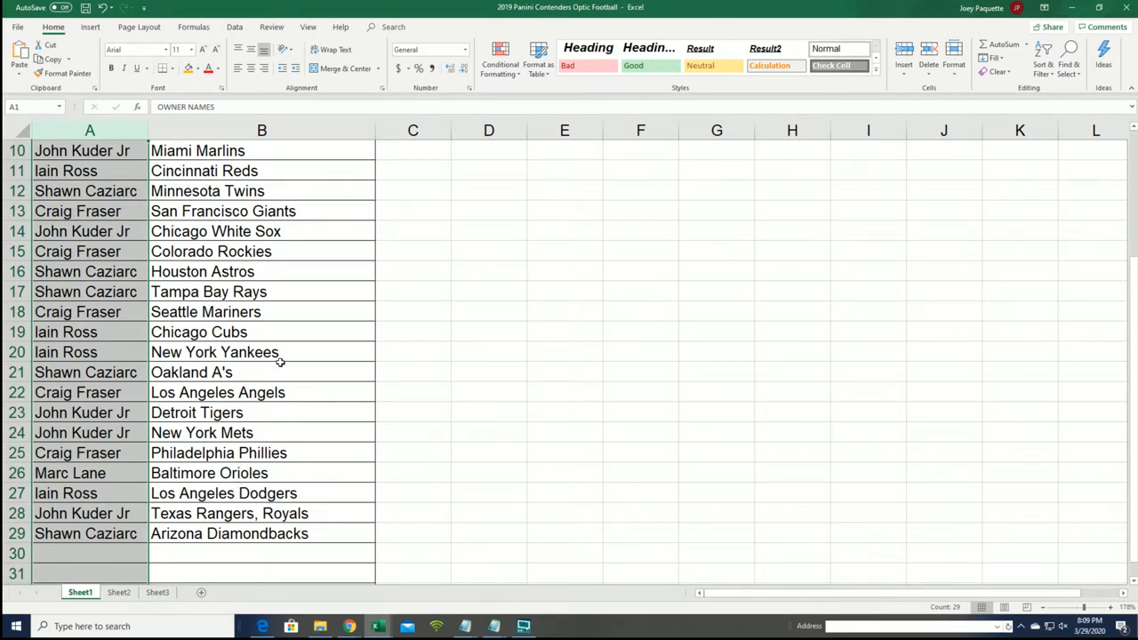